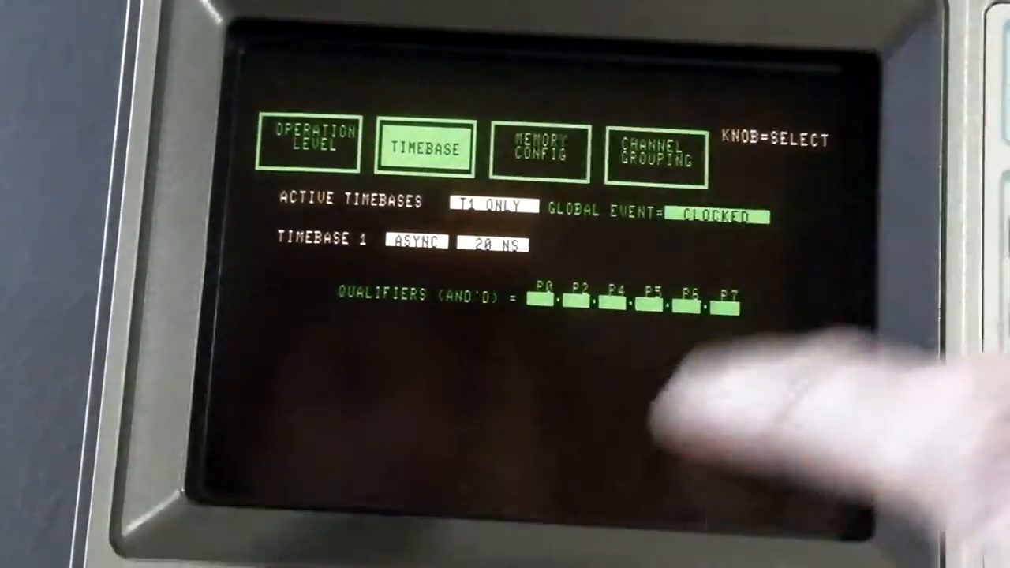
Bring up the MEMORY CONFIG page showing card depths and pod assignments.
left_click(540, 151)
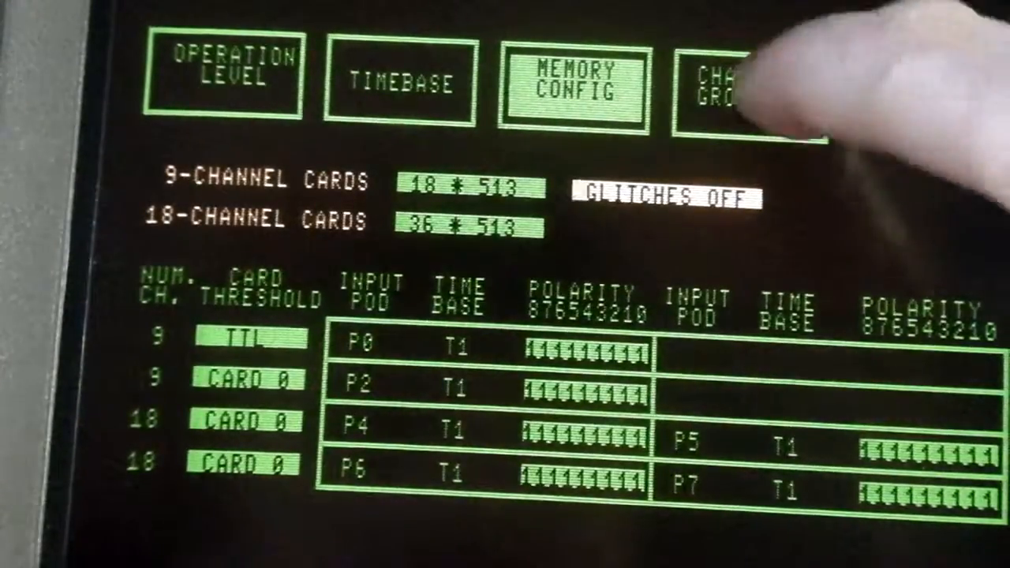
left_click(726, 87)
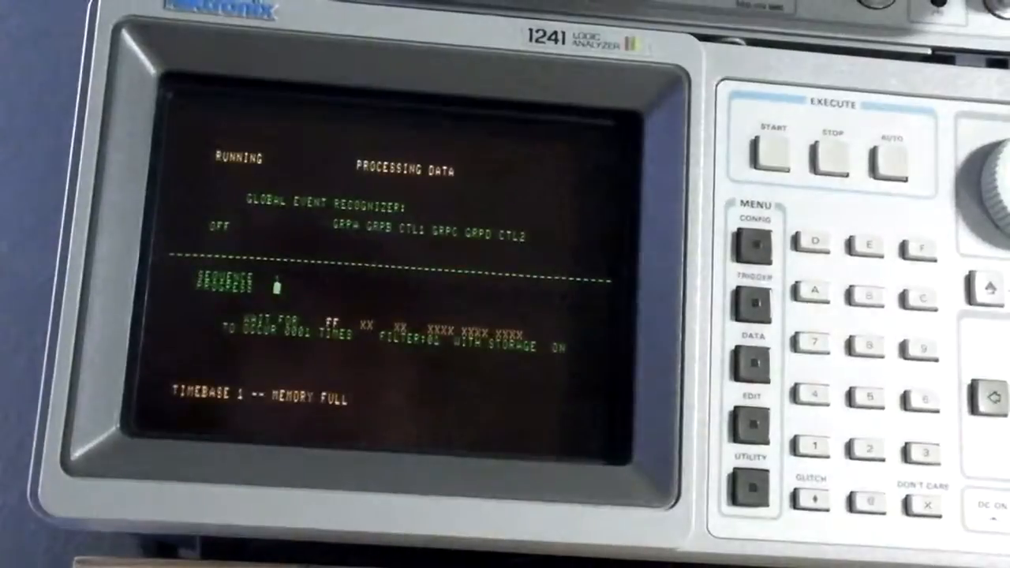
Show the captured data as a TIMING DIAGRAM of the channel groups.
left_click(753, 363)
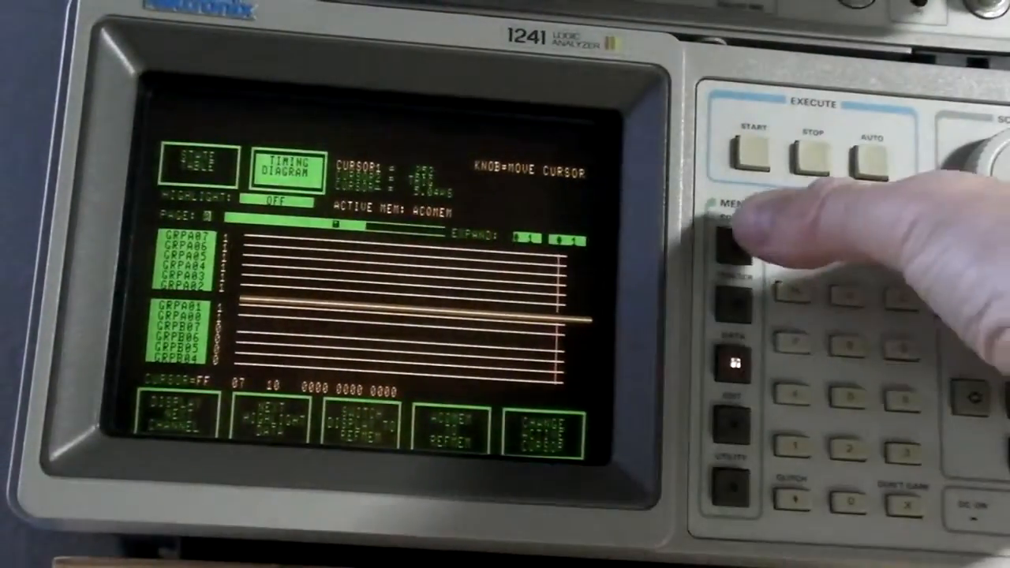
left_click(725, 233)
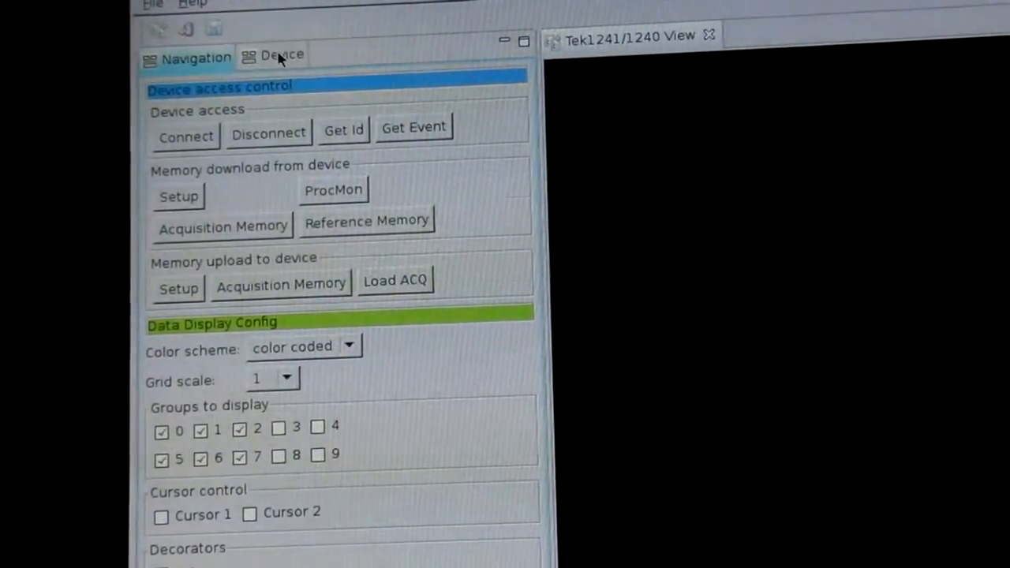
Set the Device connection to /dev/ttyS5, 38400 baud and GPIB address 2.
left_click(281, 54)
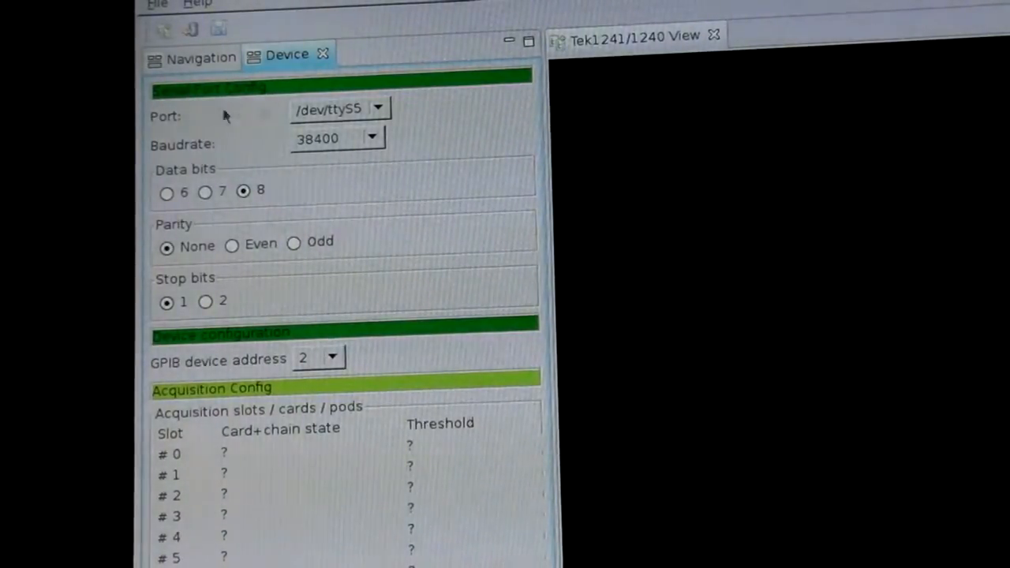
left_click(377, 107)
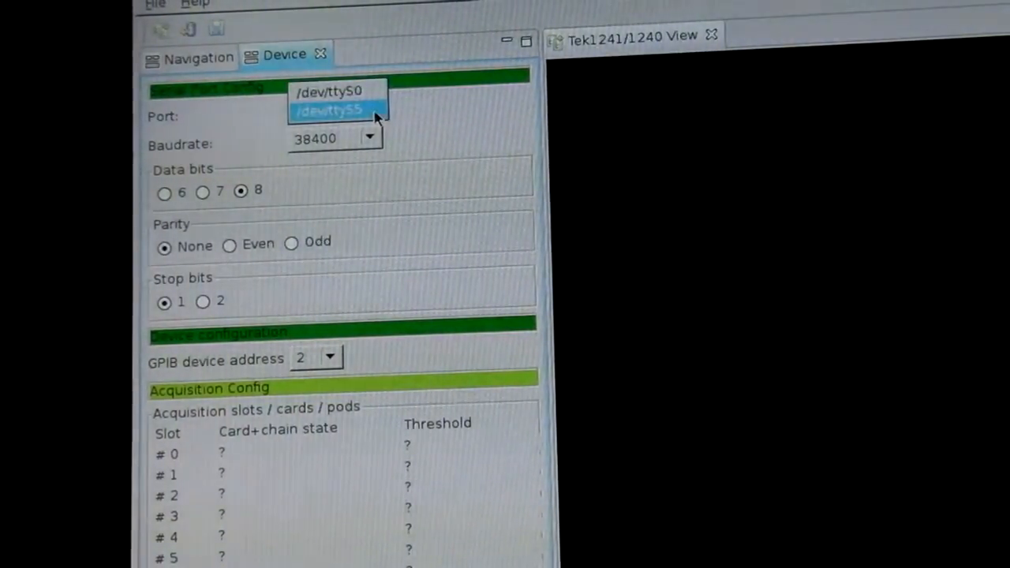
left_click(366, 139)
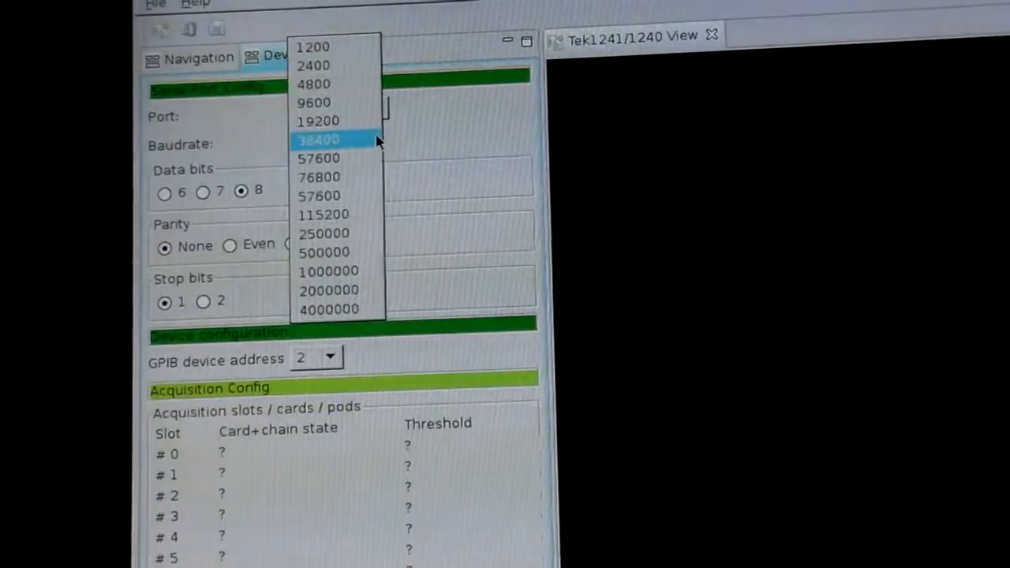
left_click(319, 139)
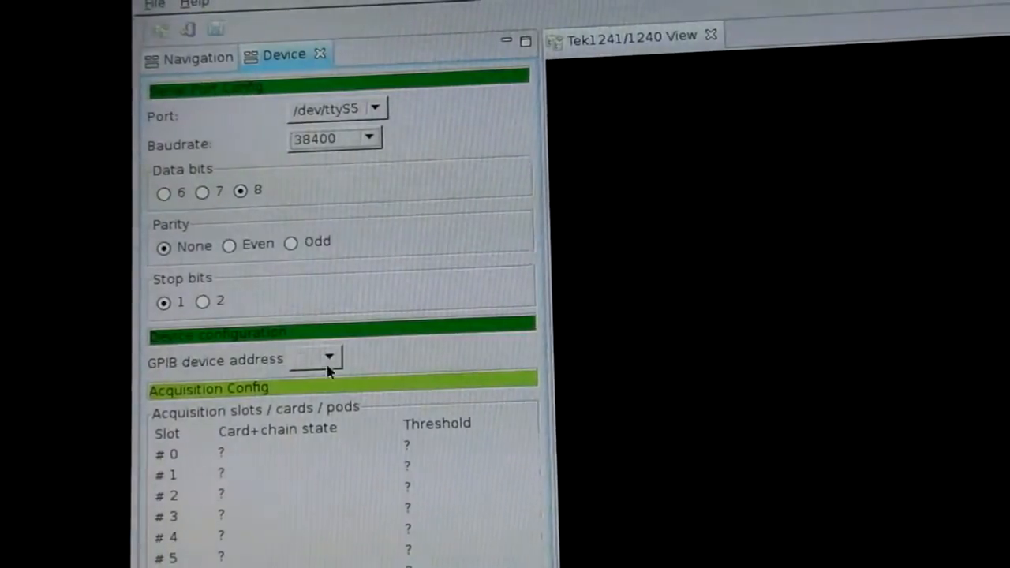
left_click(328, 357)
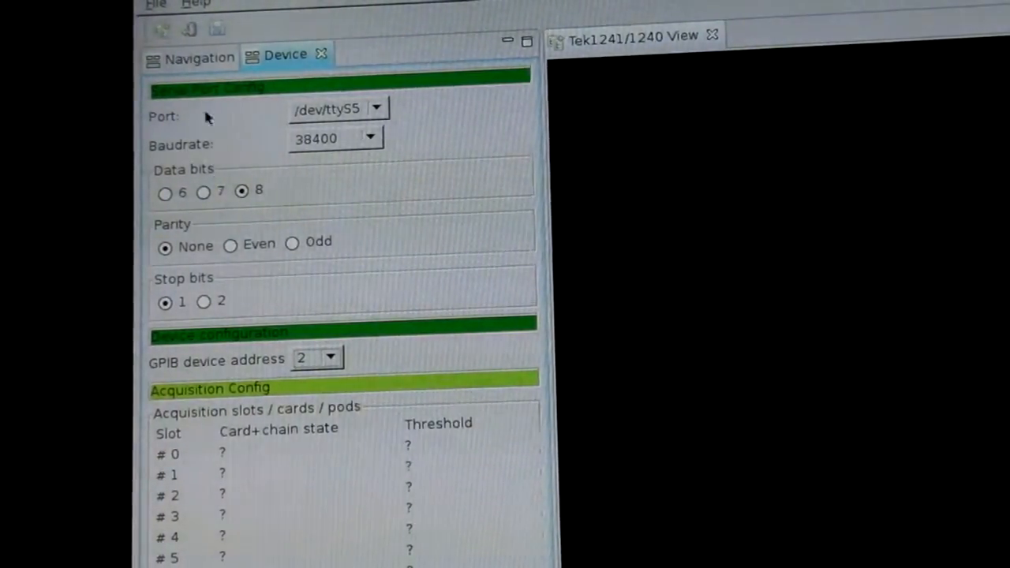
left_click(199, 57)
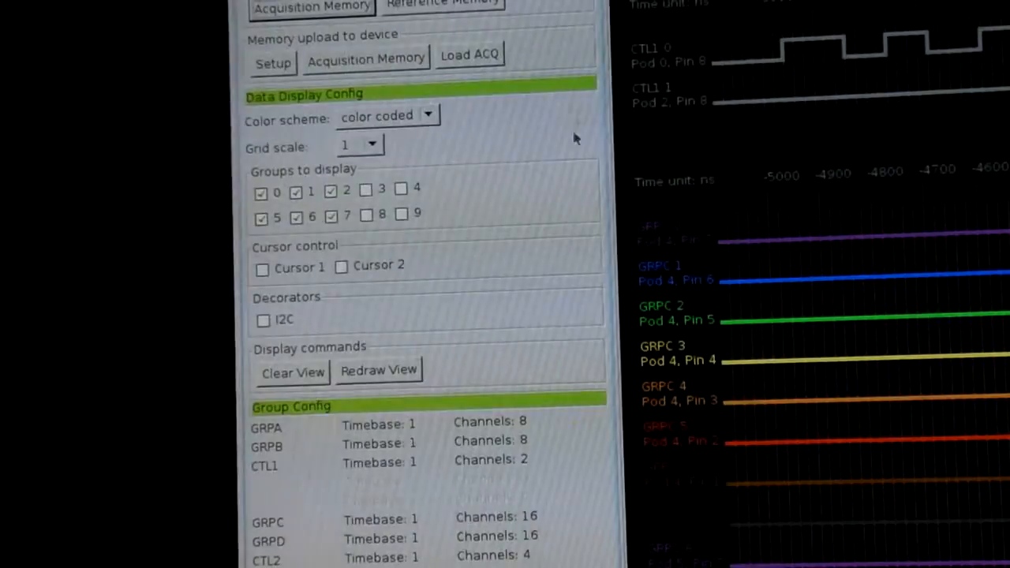
Adjust the Groups to display checkboxes, ending with group 5 ticked.
left_click(262, 193)
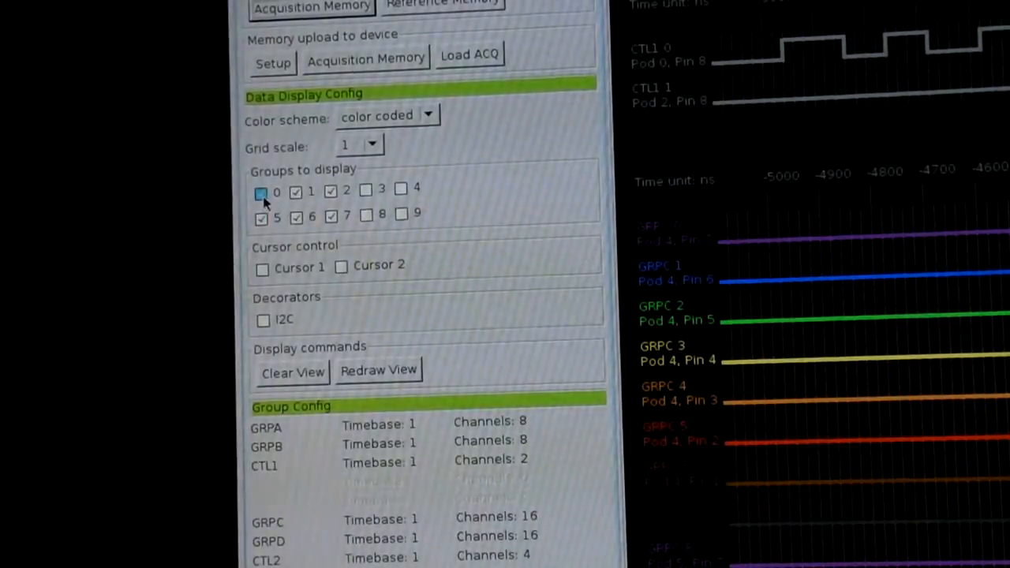
left_click(331, 215)
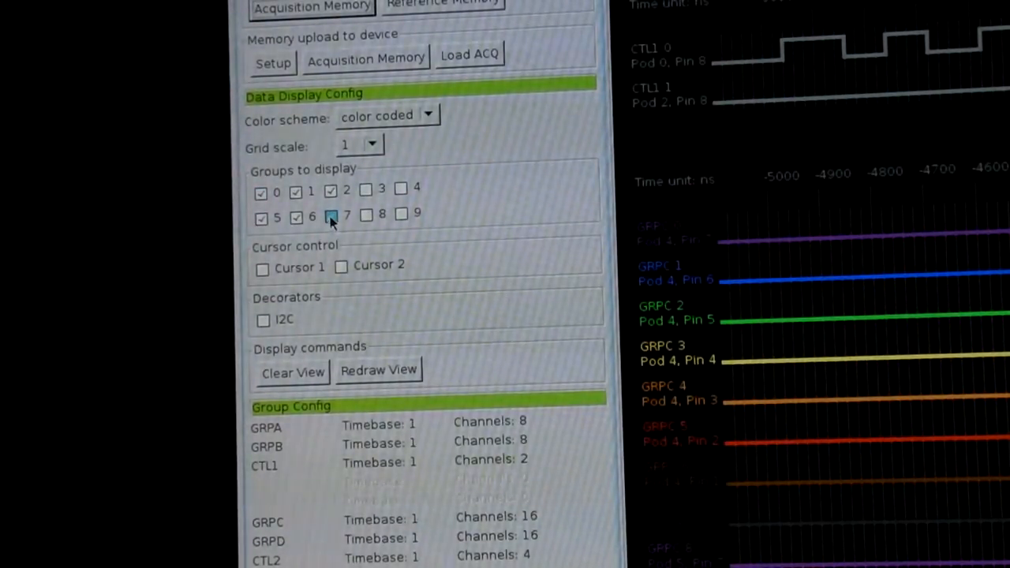
left_click(332, 215)
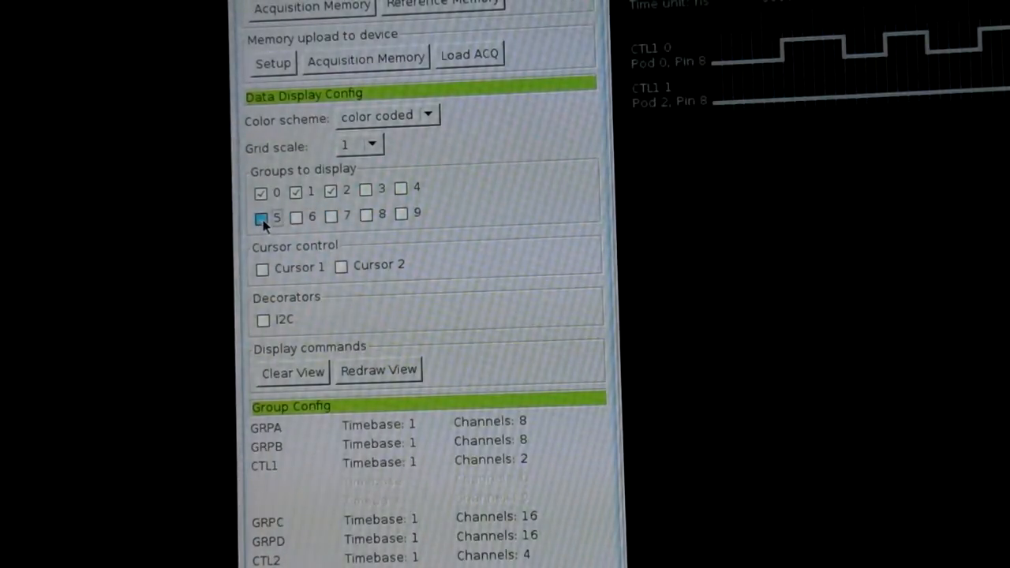
left_click(262, 218)
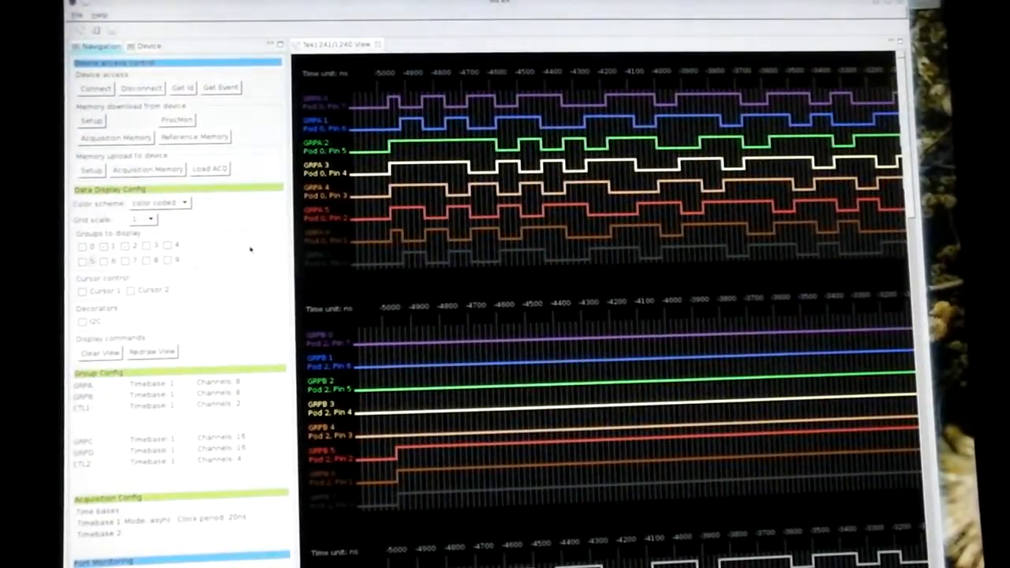
Enable Cursor 1 and position the cursors to read 0x7d and 0xaa on GRPA.
left_click(82, 290)
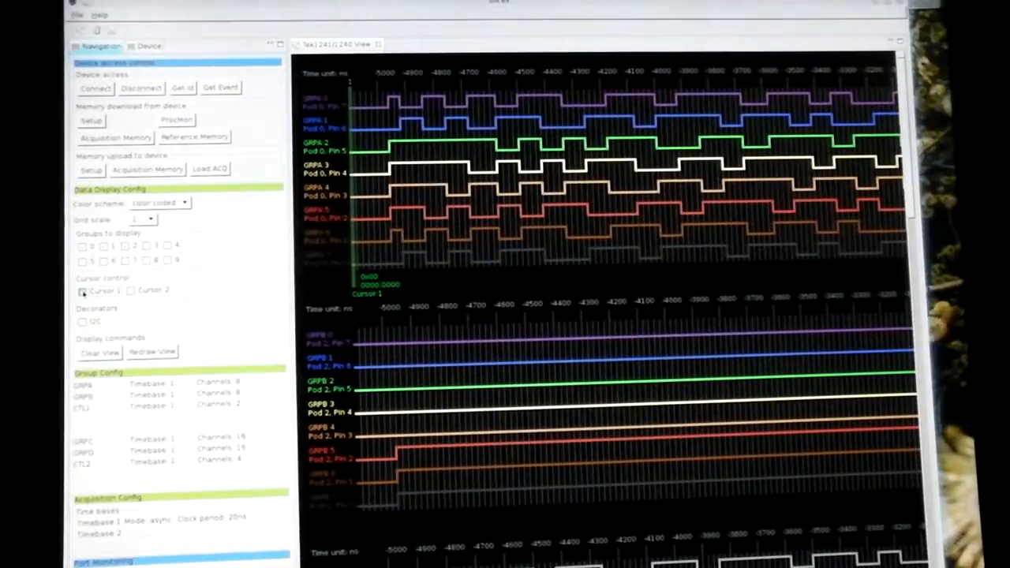
mouse_move(366, 259)
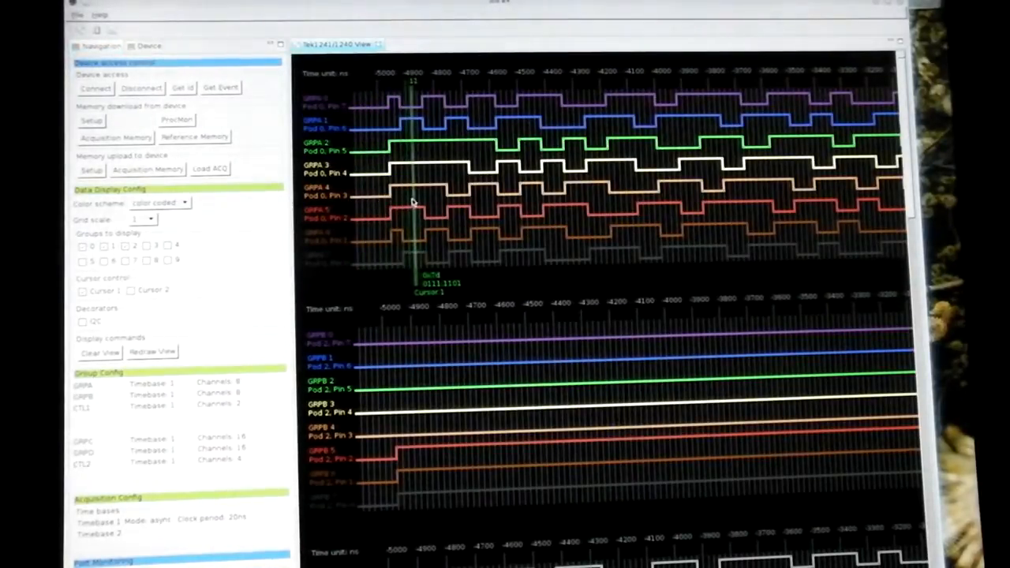
mouse_move(418, 82)
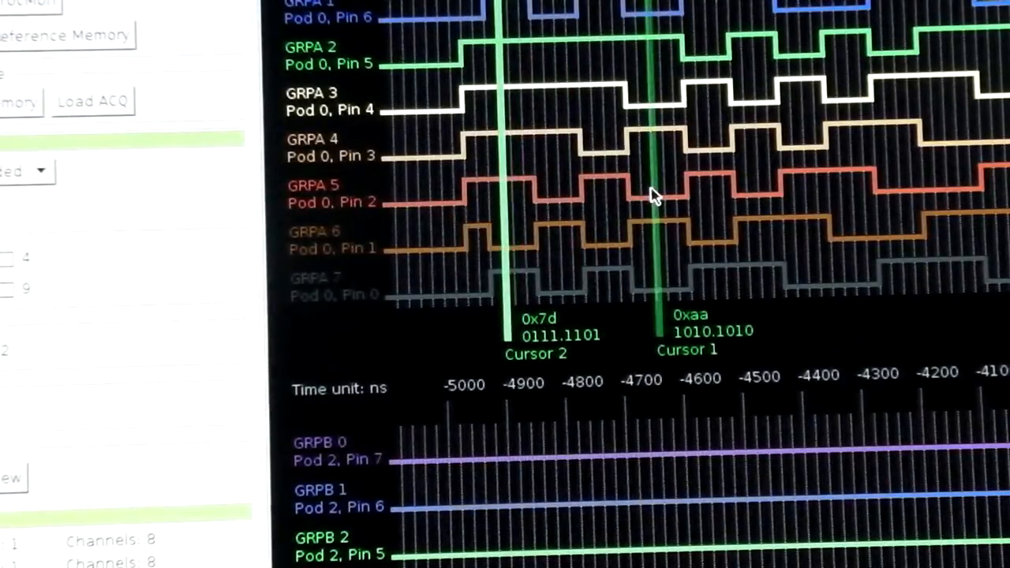
left_click_drag(655, 193, 707, 192)
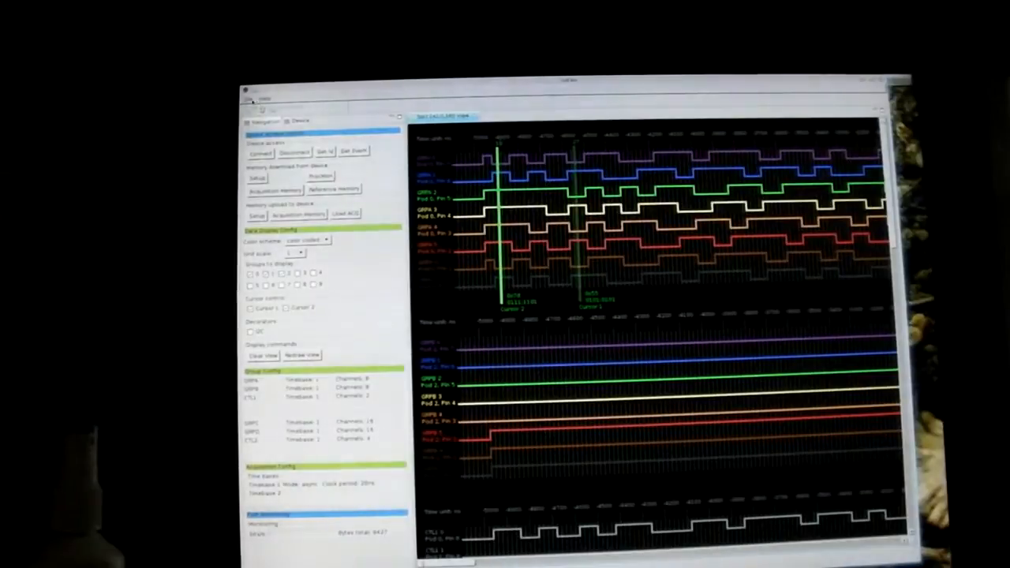
Choose Save Tek file... from the File menu to bring up the save chooser.
left_click(252, 97)
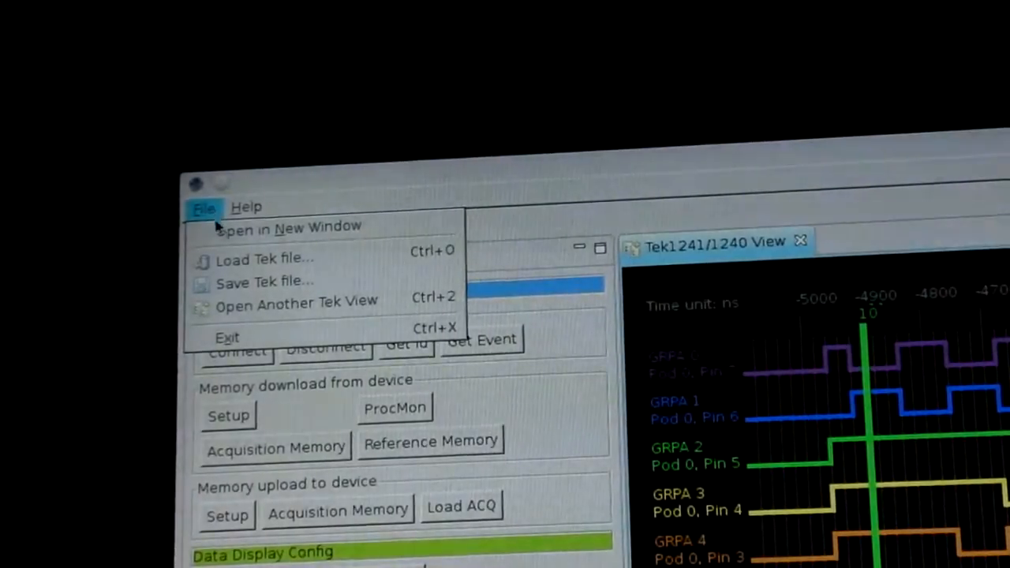
mouse_move(265, 281)
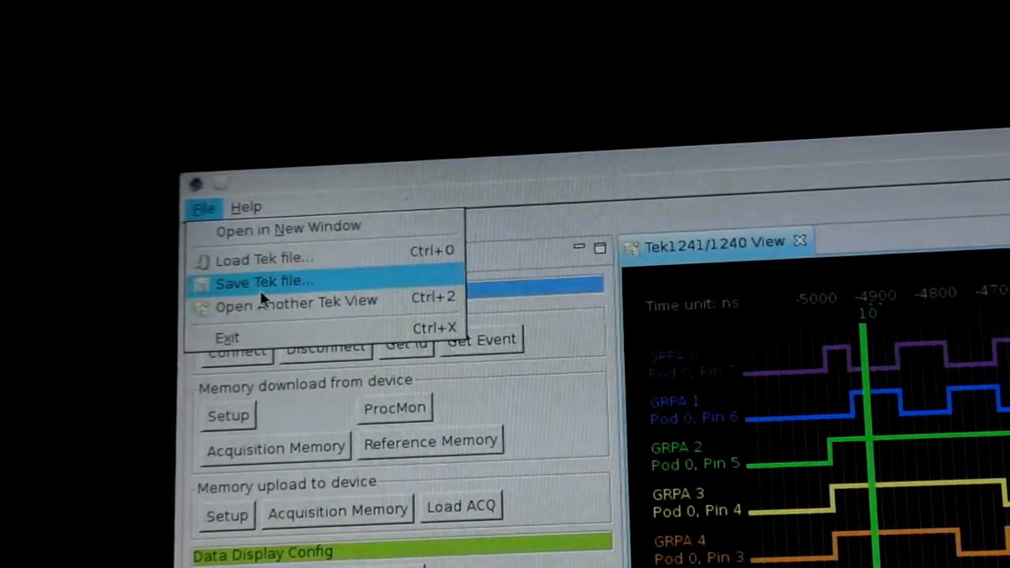
mouse_move(284, 291)
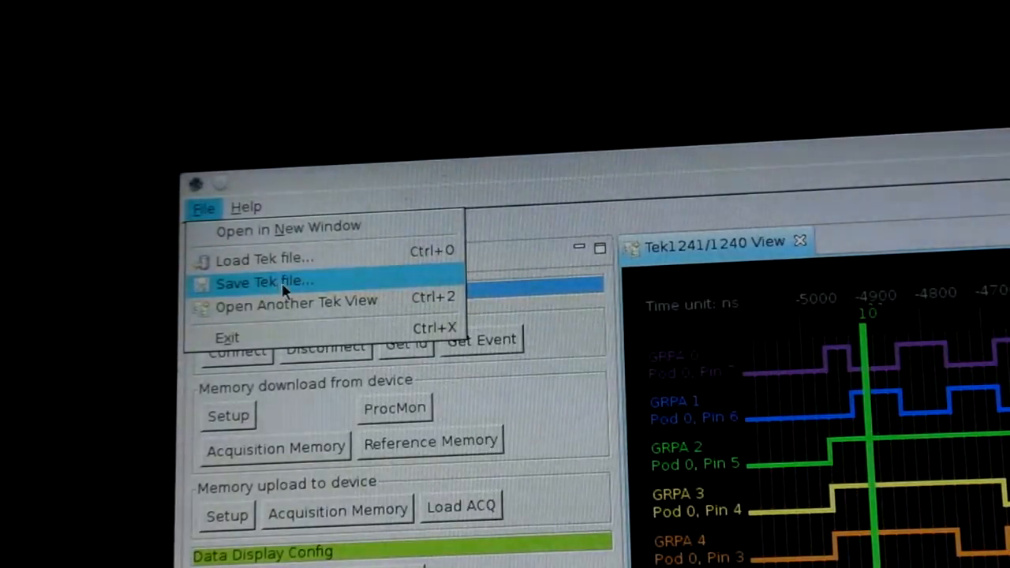
left_click(265, 281)
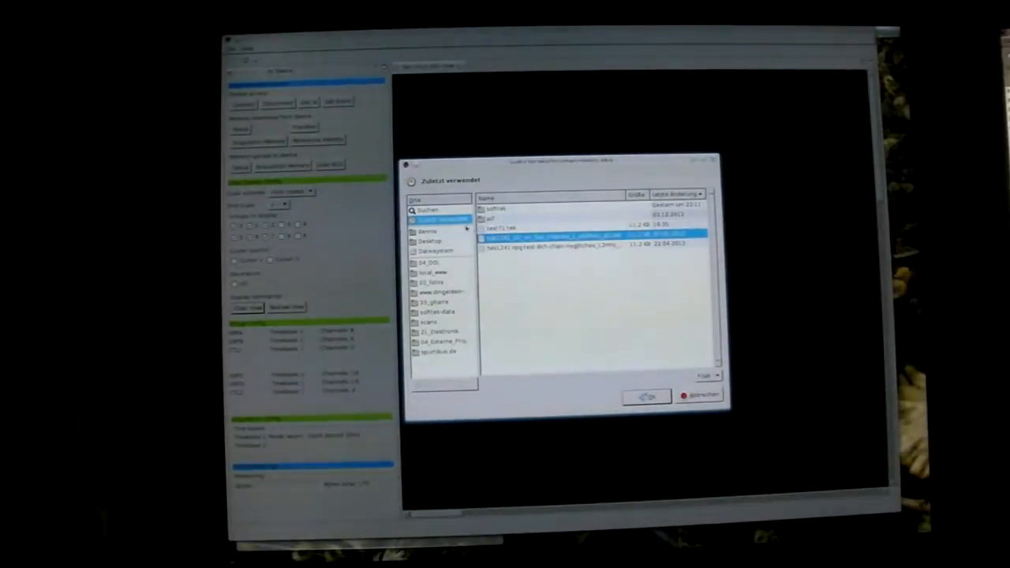
Load the older glitch capture .tek file from the data folder.
double_click(437, 311)
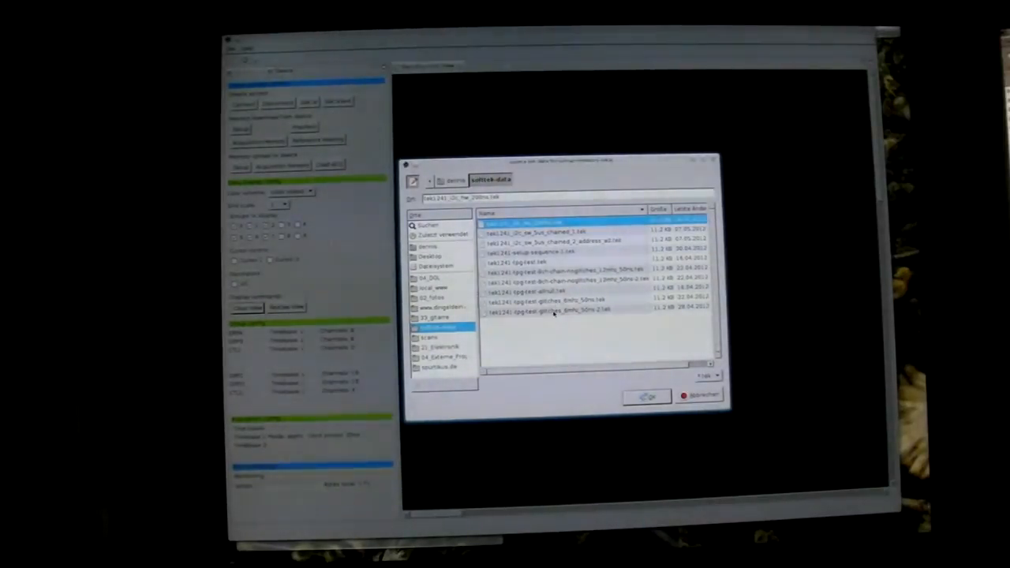
left_click(647, 396)
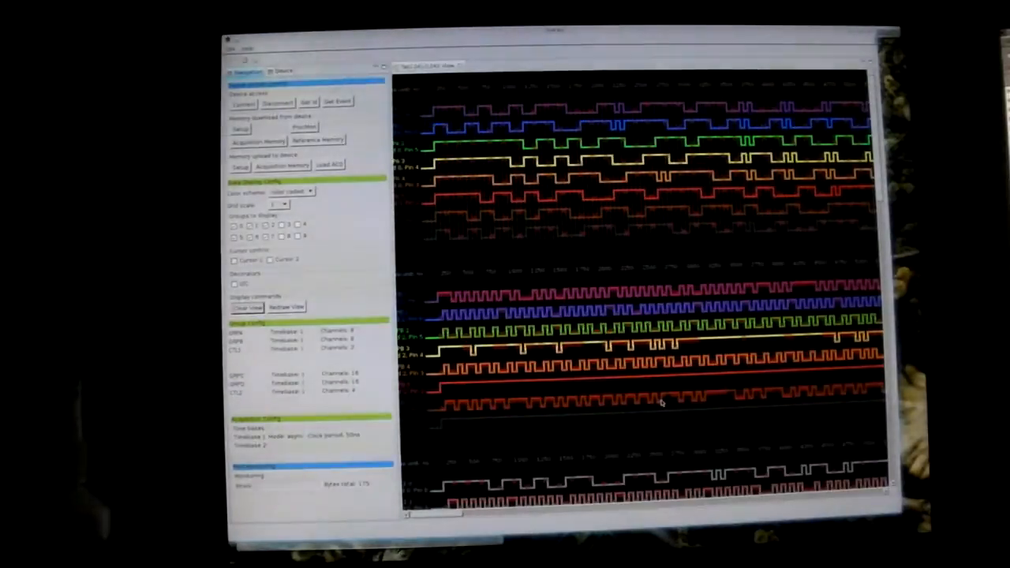